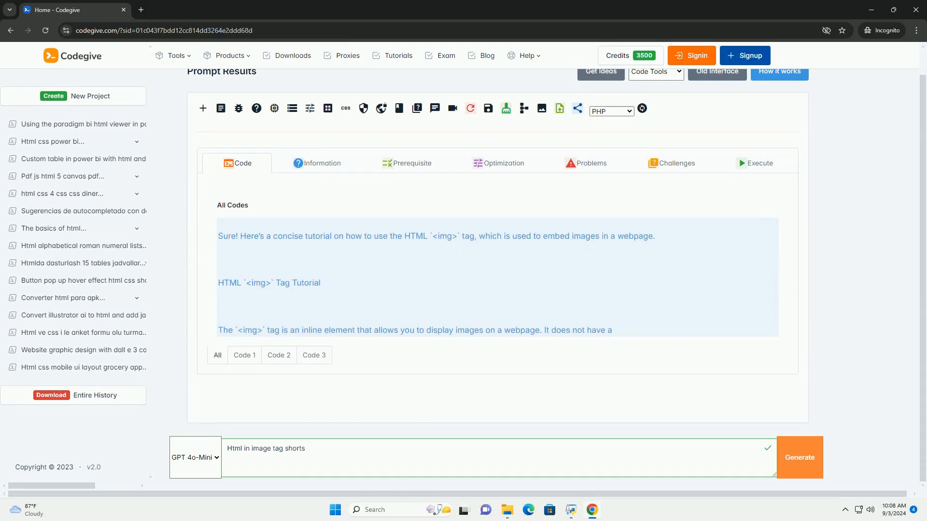
scroll(down, 3)
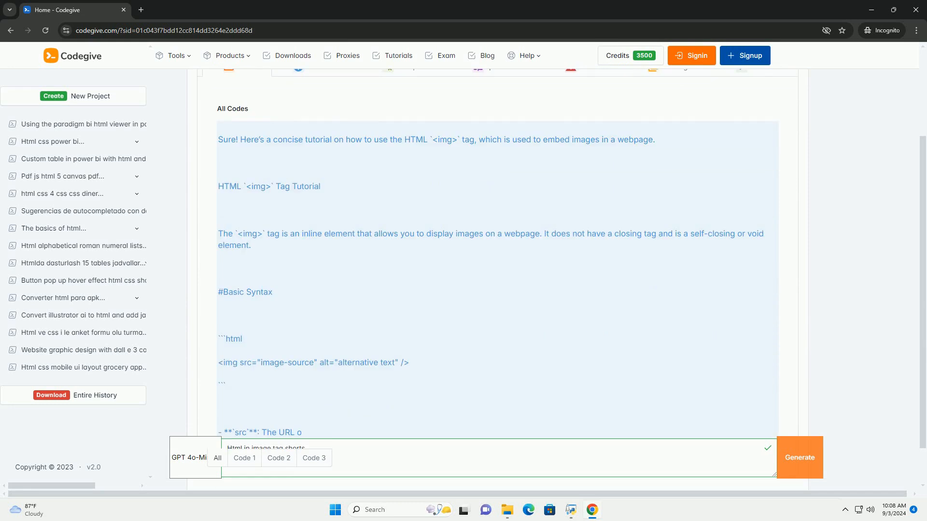
scroll(down, 3)
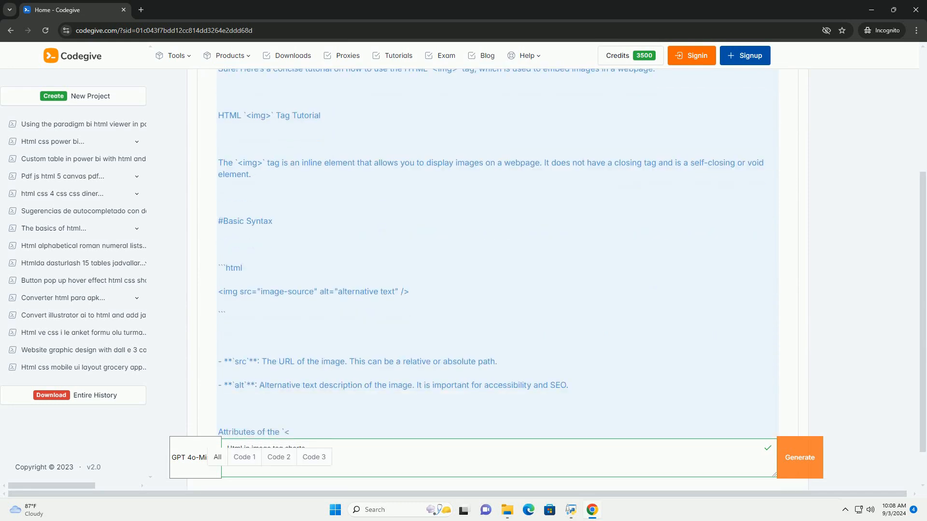
scroll(down, 3)
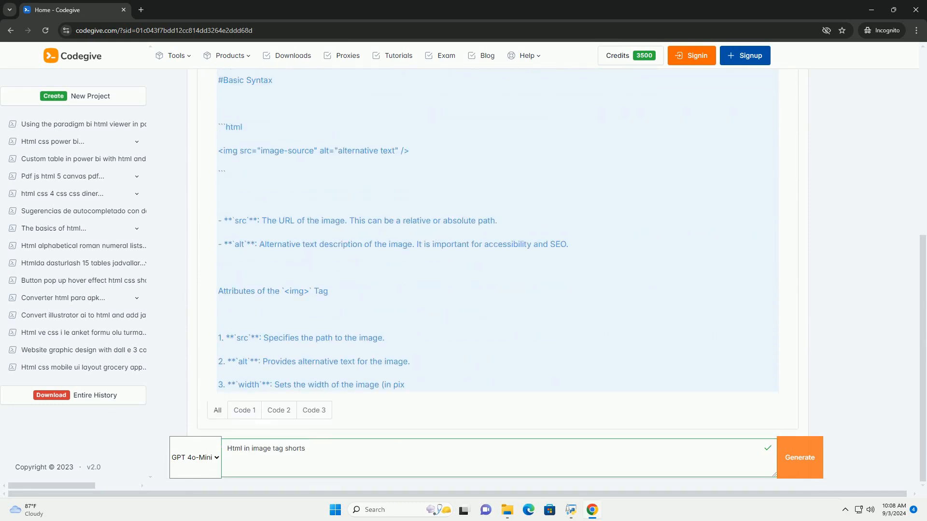
scroll(down, 3)
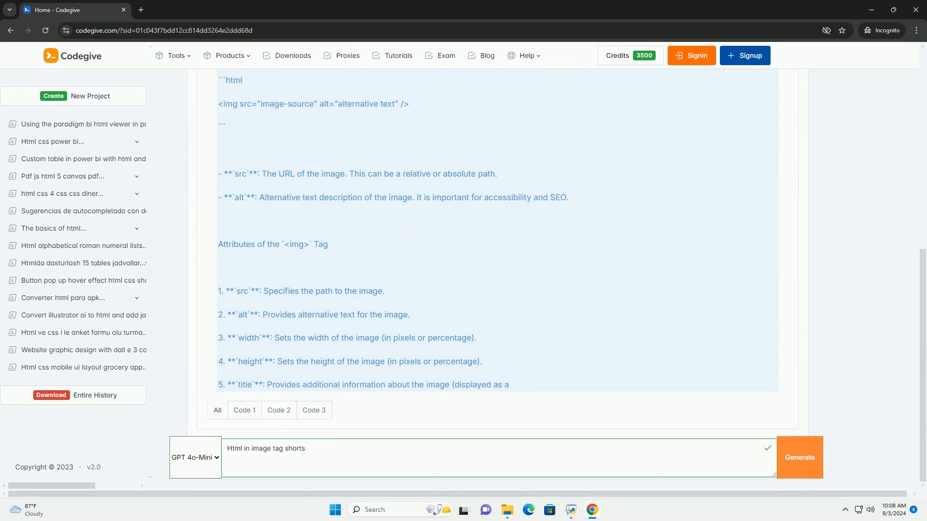
scroll(down, 3)
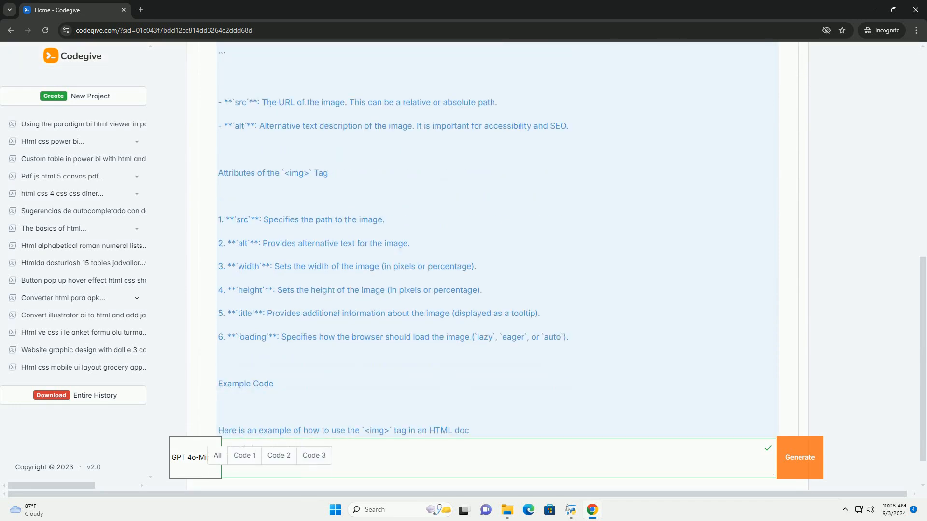
scroll(down, 3)
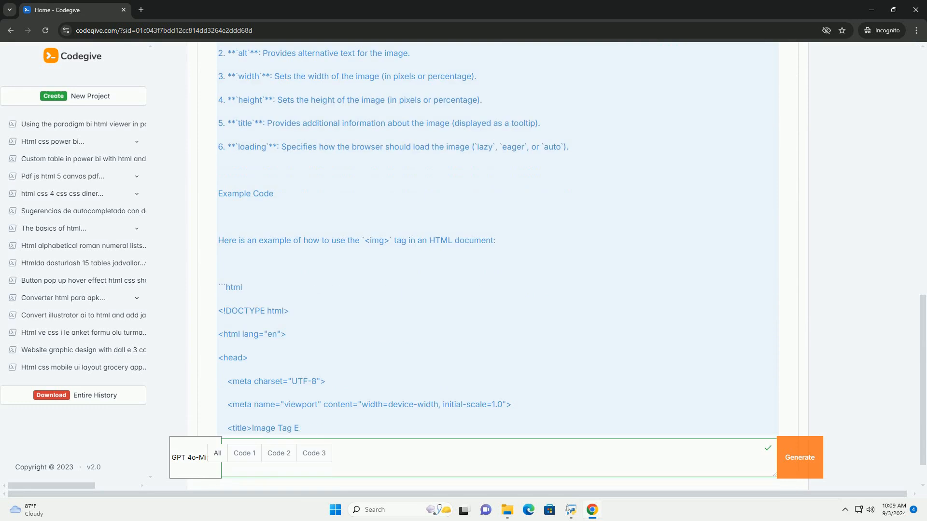
scroll(down, 3)
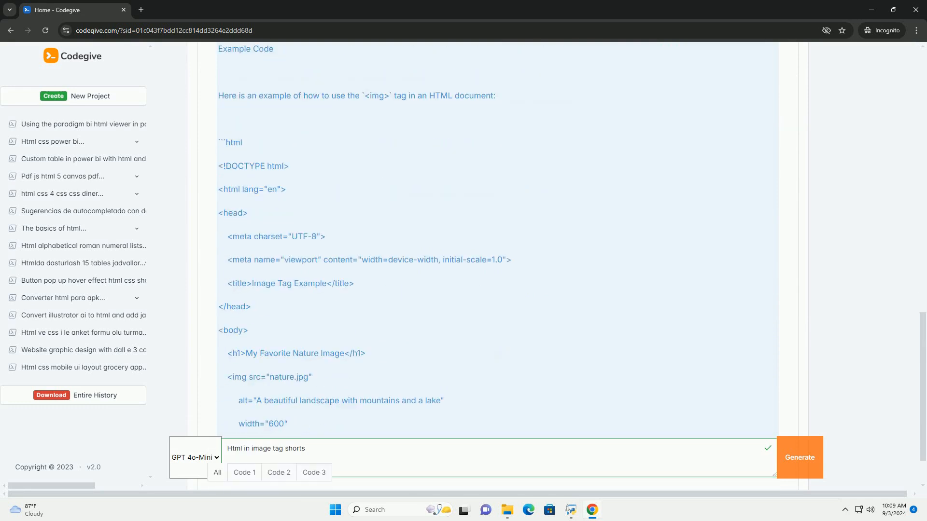
scroll(down, 3)
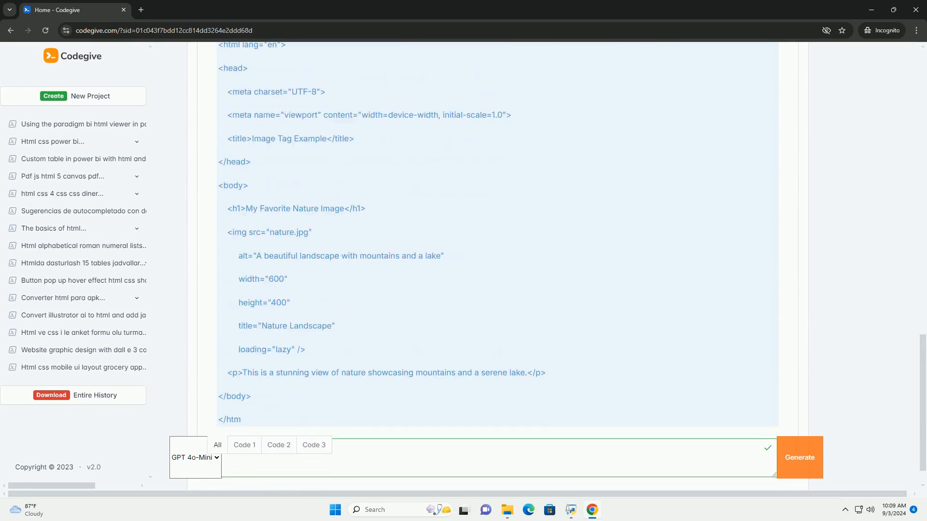
scroll(down, 3)
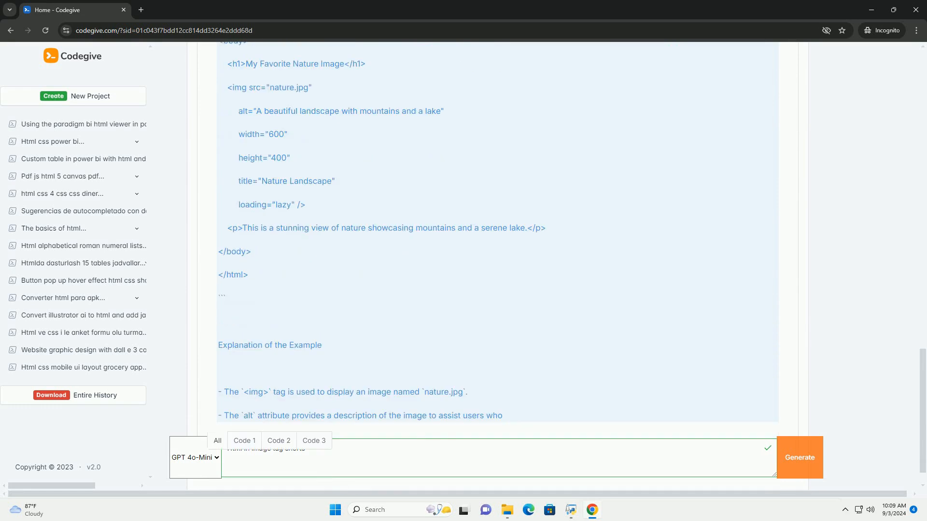
scroll(down, 3)
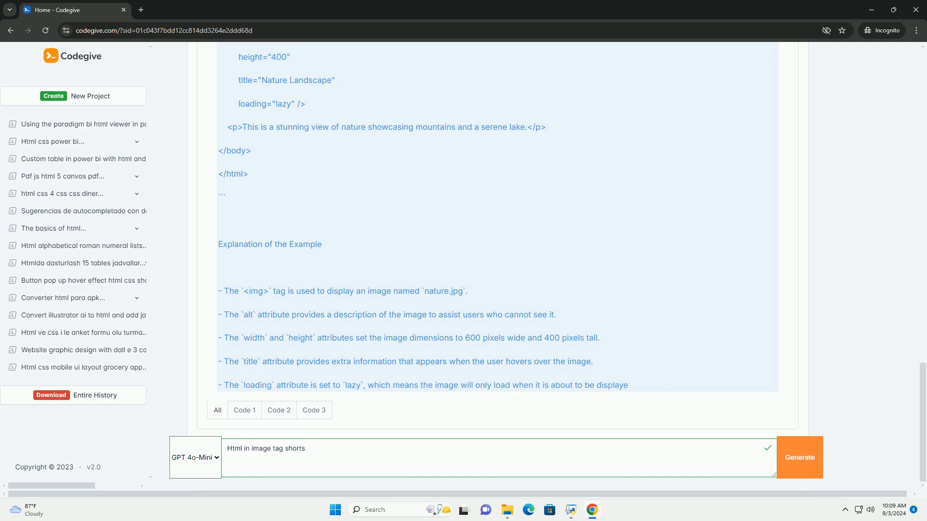
scroll(down, 3)
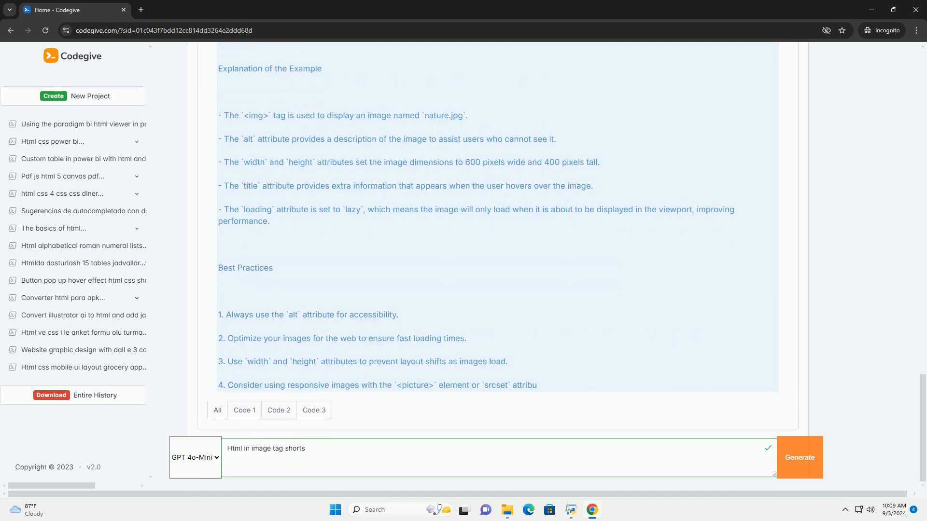
scroll(down, 3)
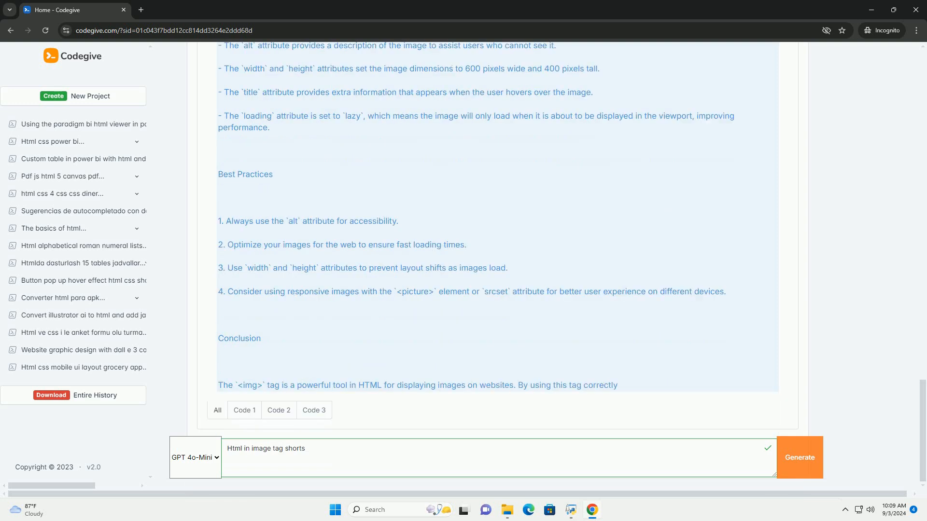
scroll(down, 3)
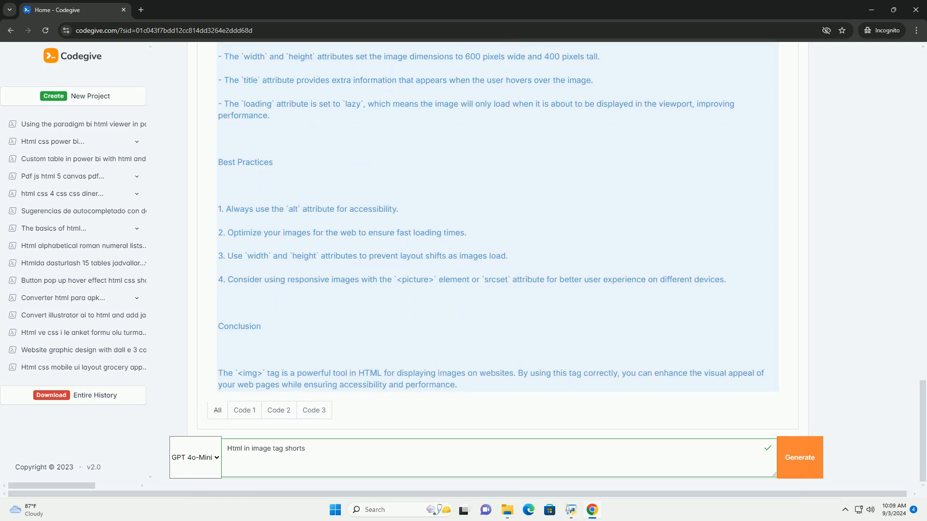